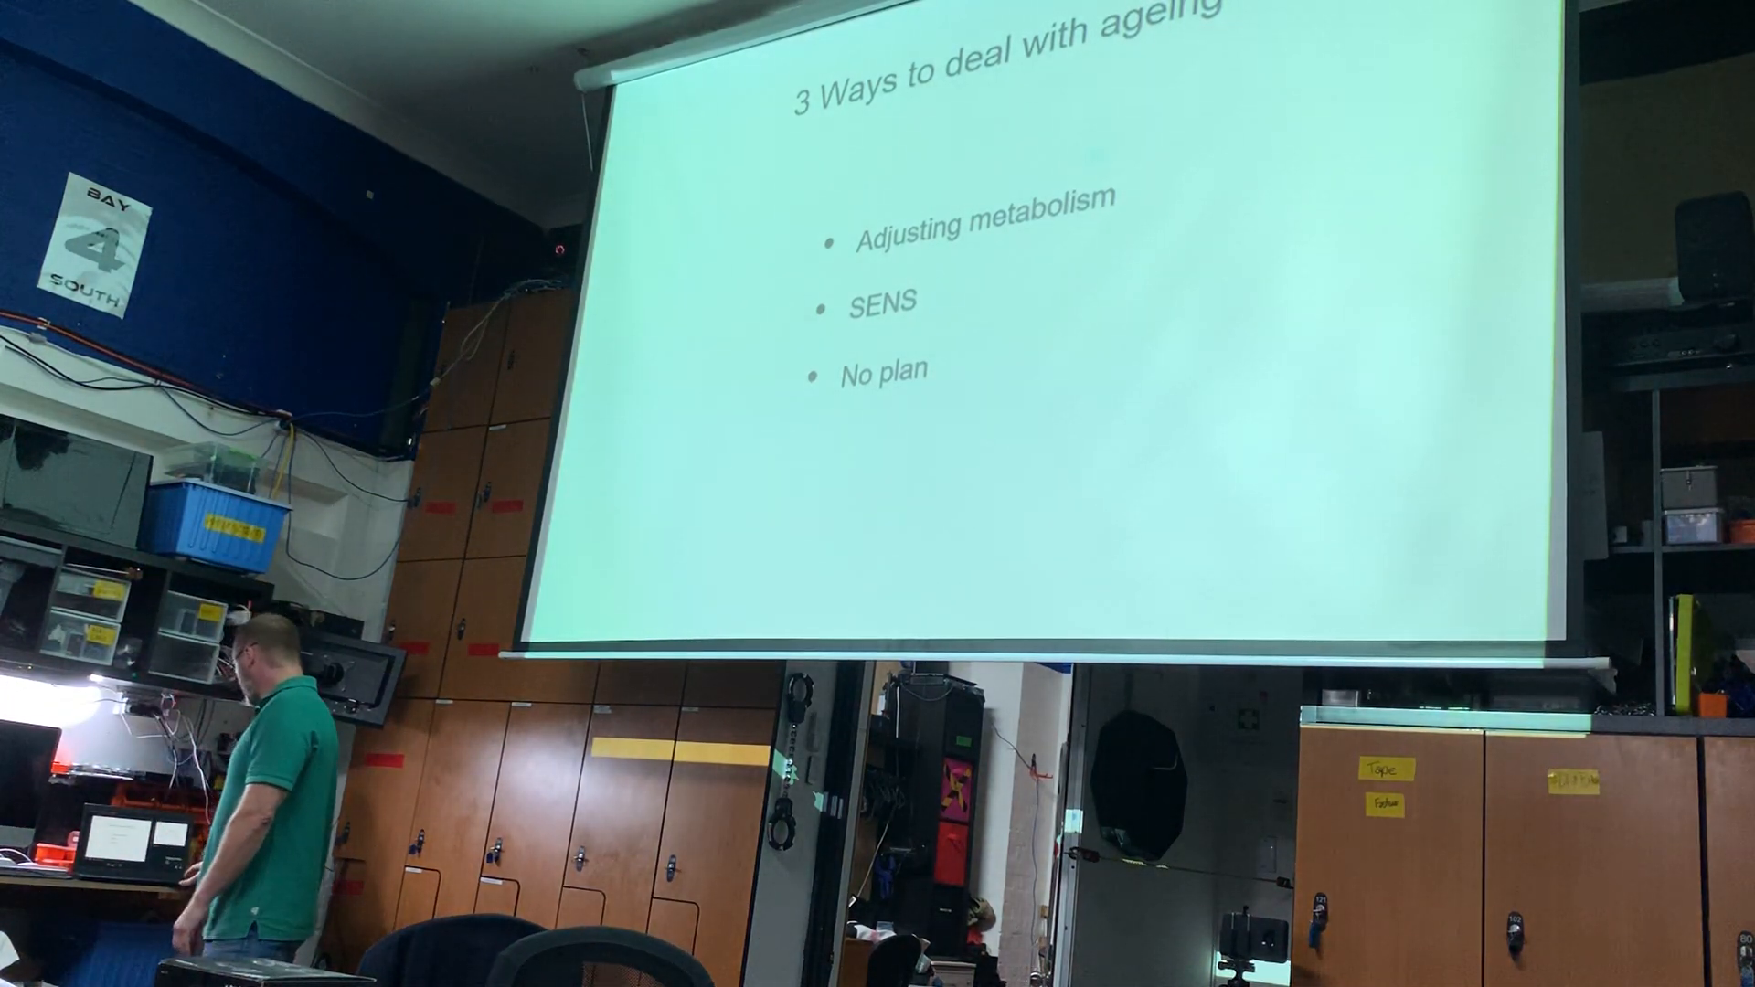
key(right)
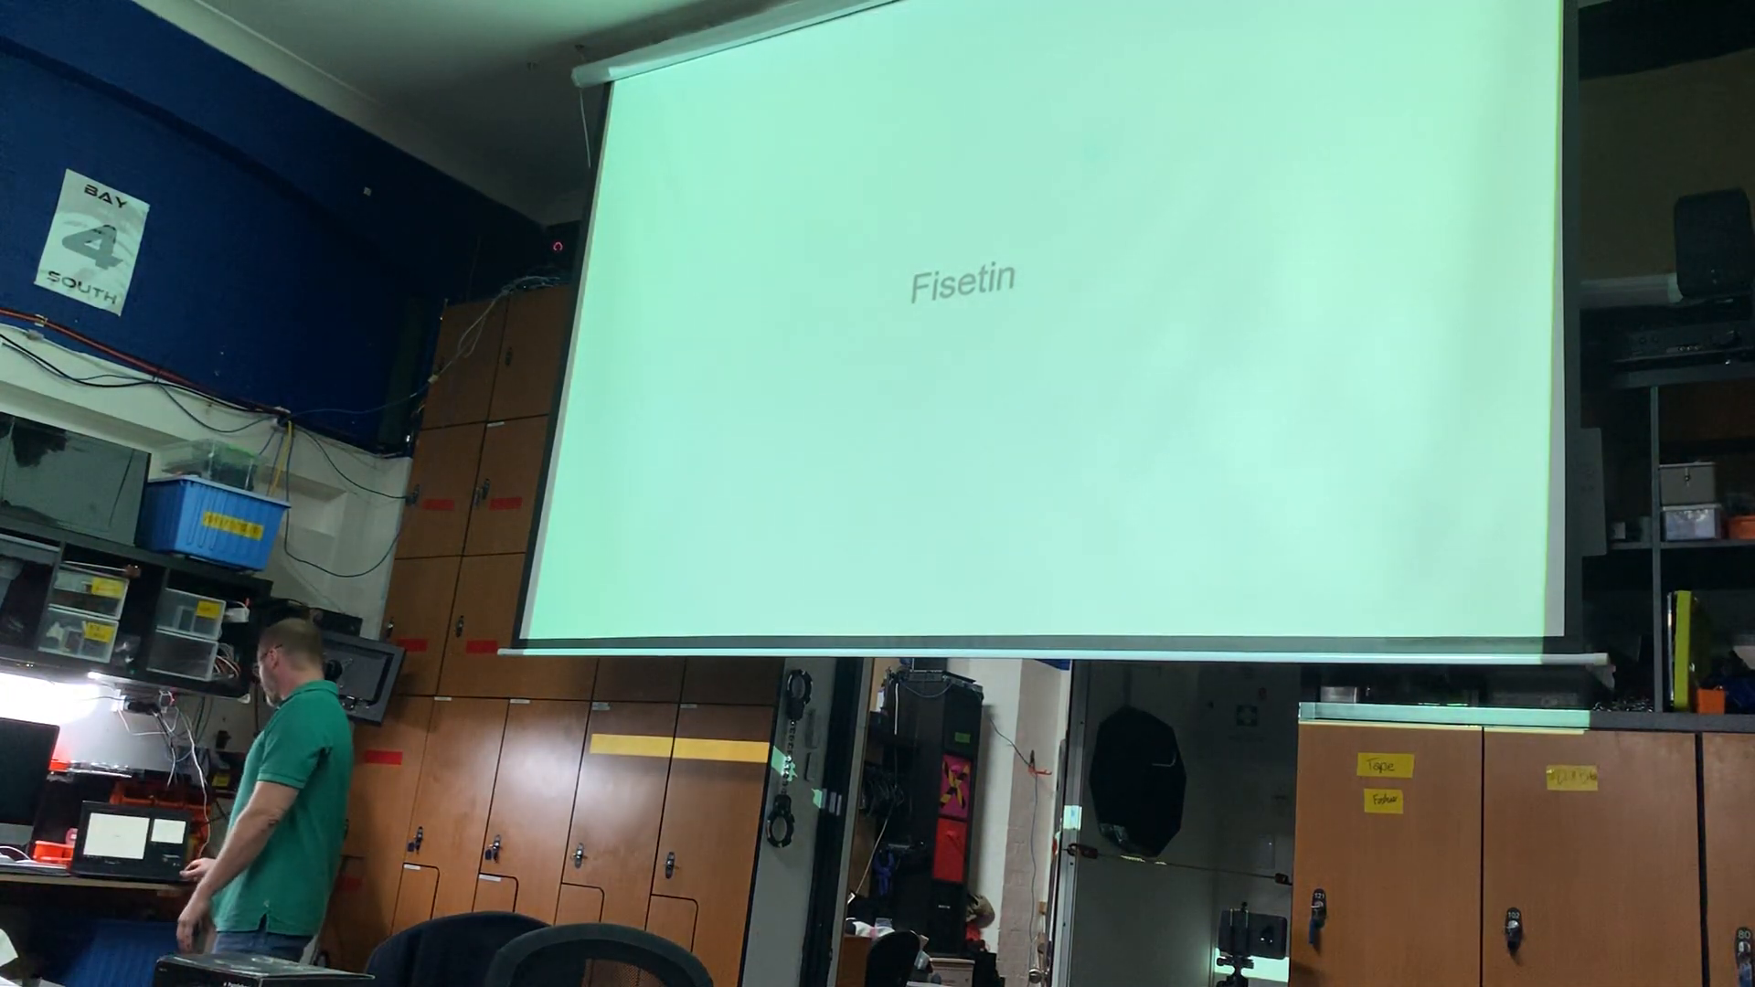
key(right)
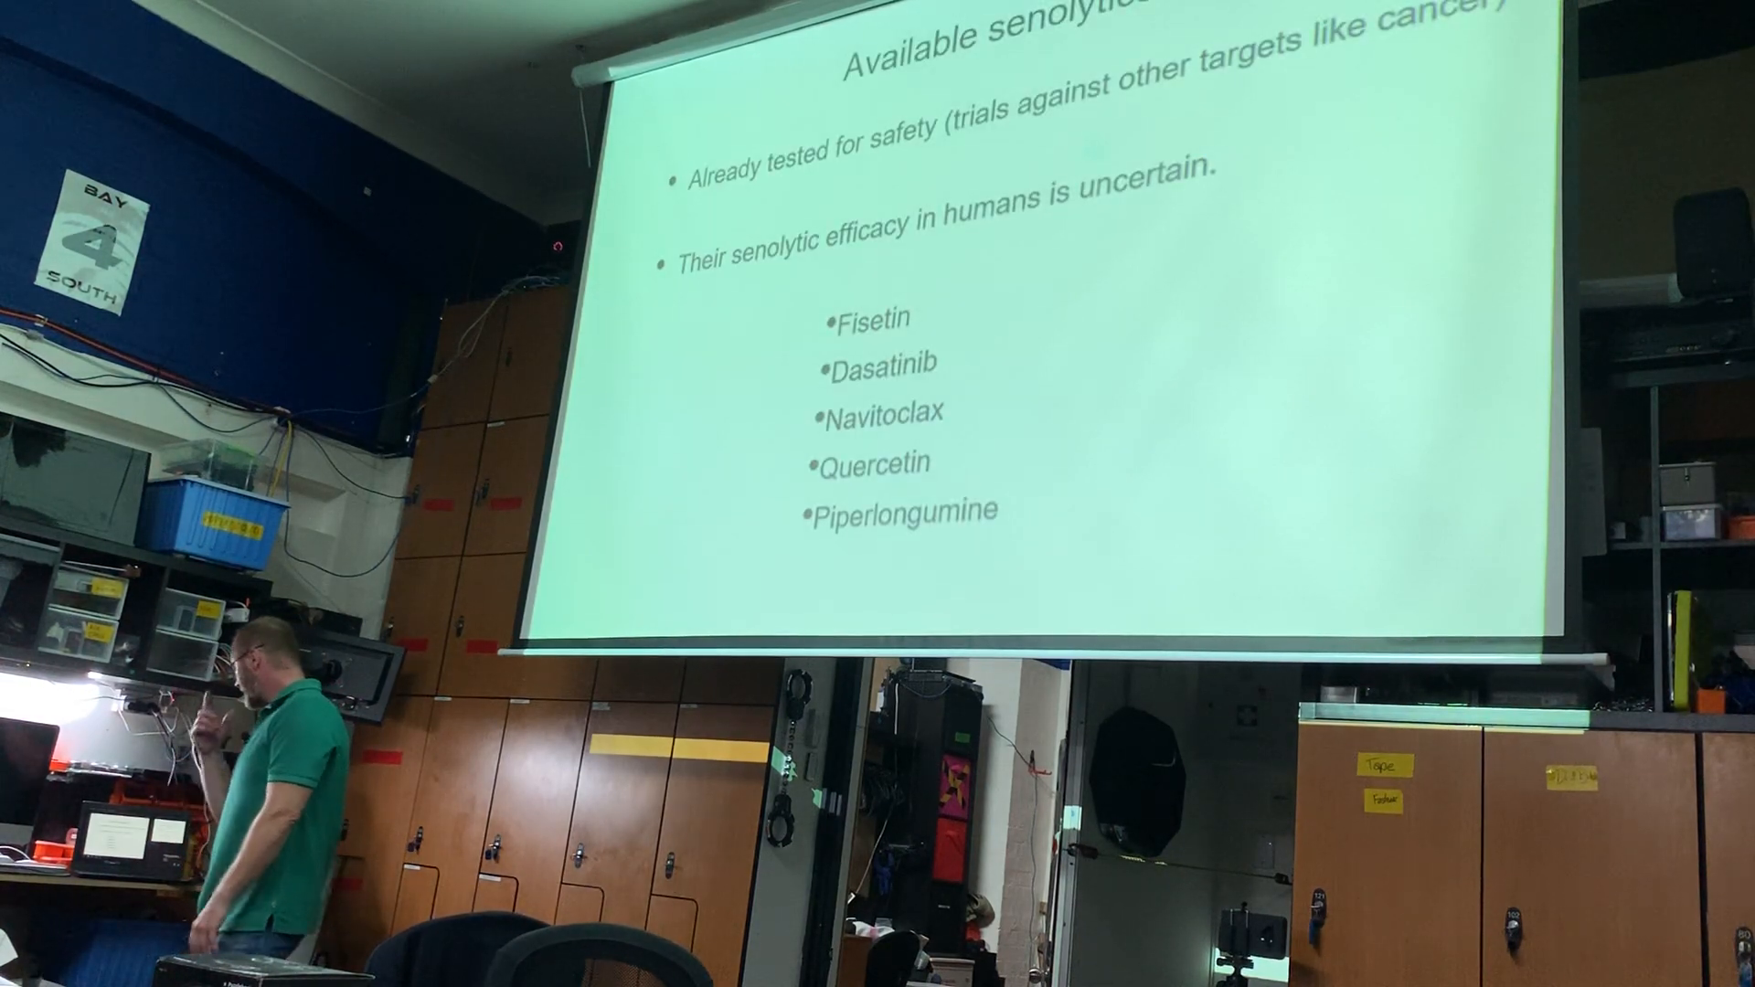